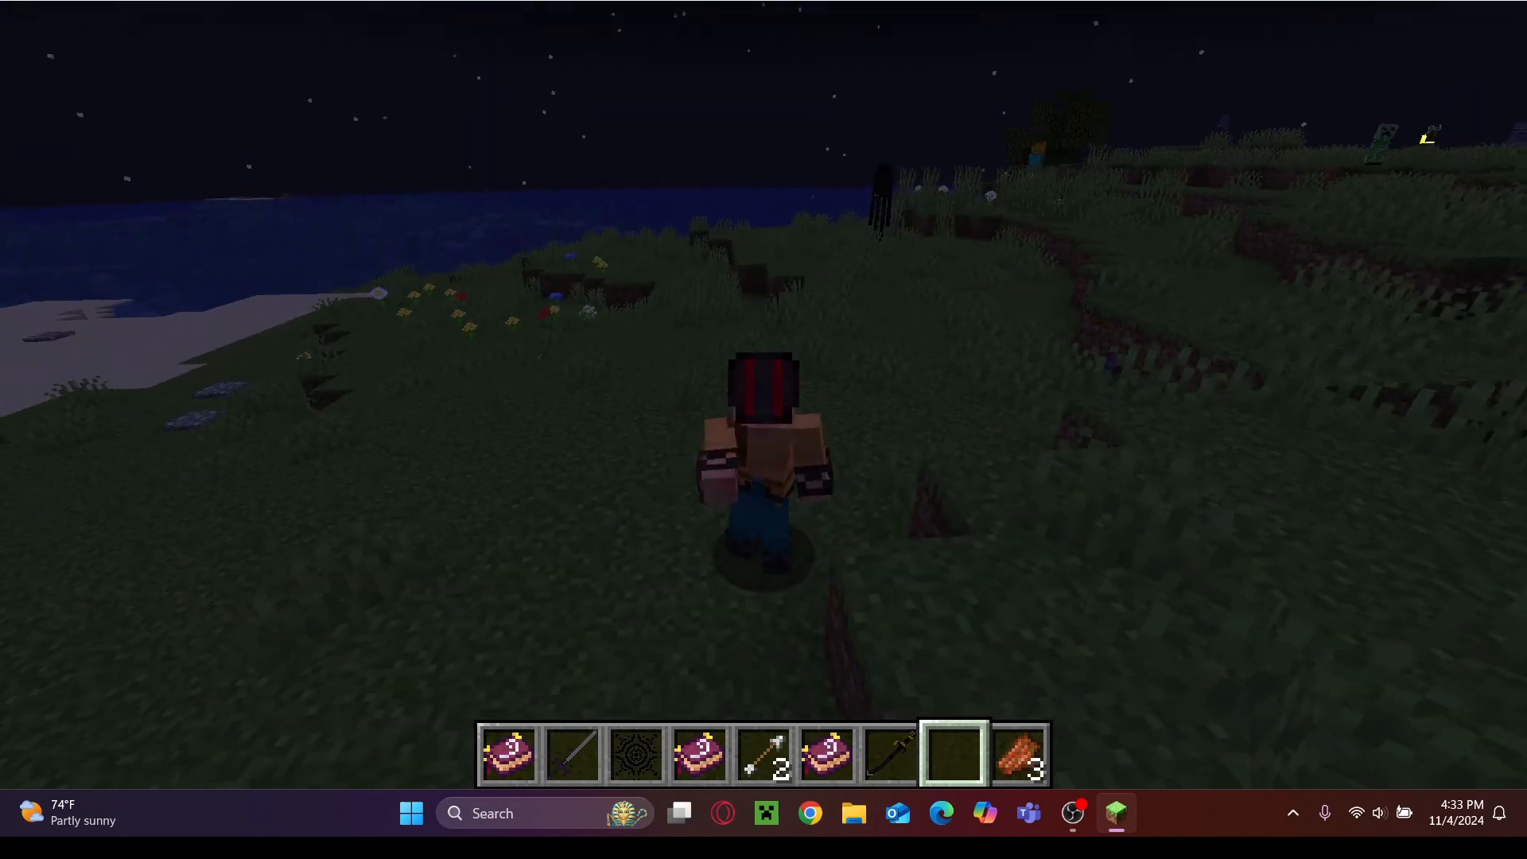
{"action": "mouse_move", "coordinate": [763, 439]}
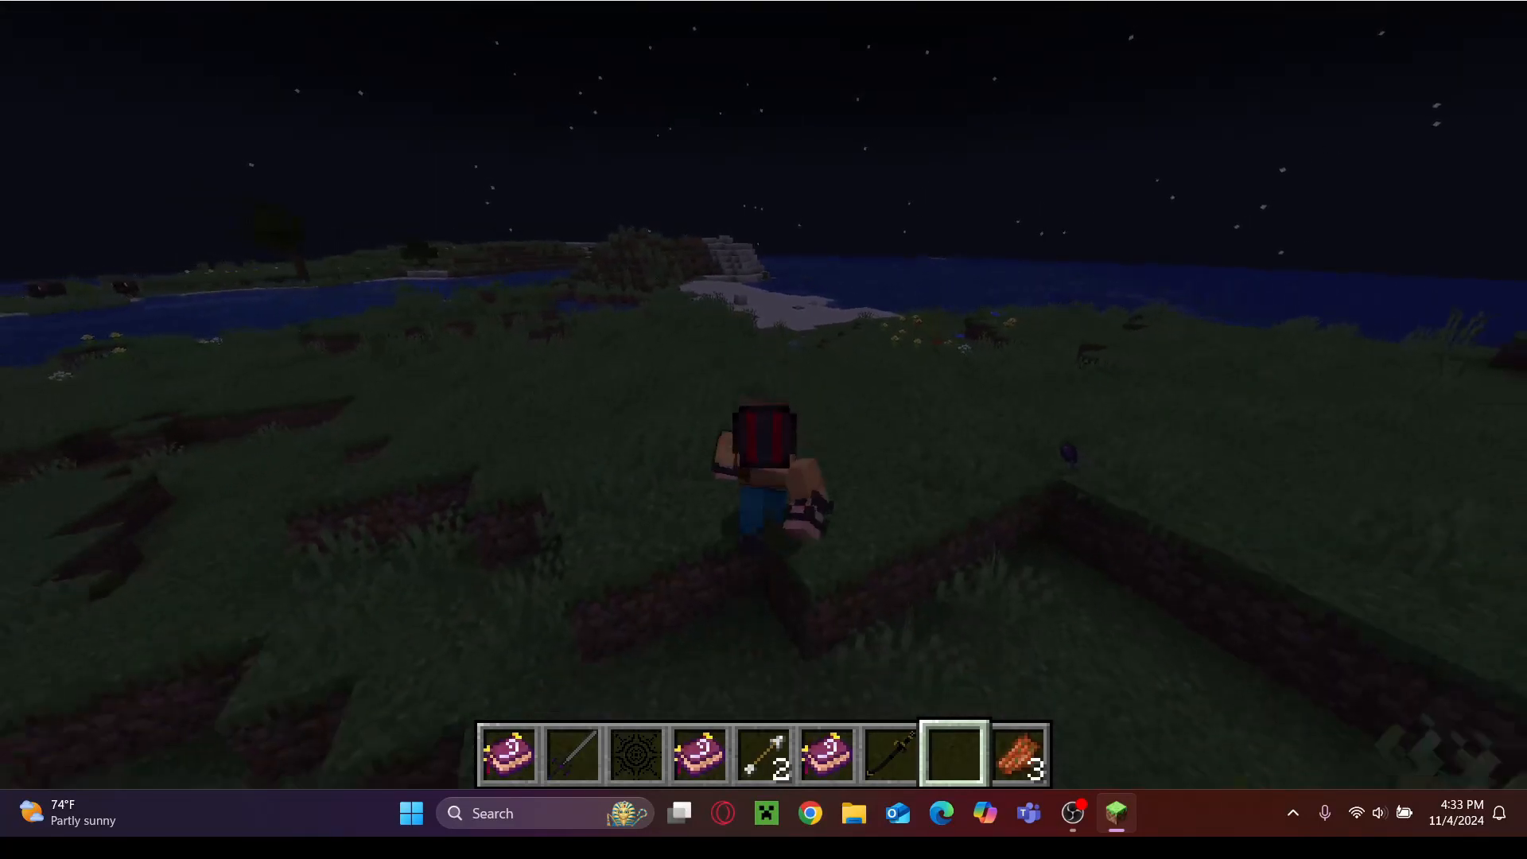
Step: Walk forward across the hillside toward the enderman on the ridge
{"action": "key", "text": "w"}
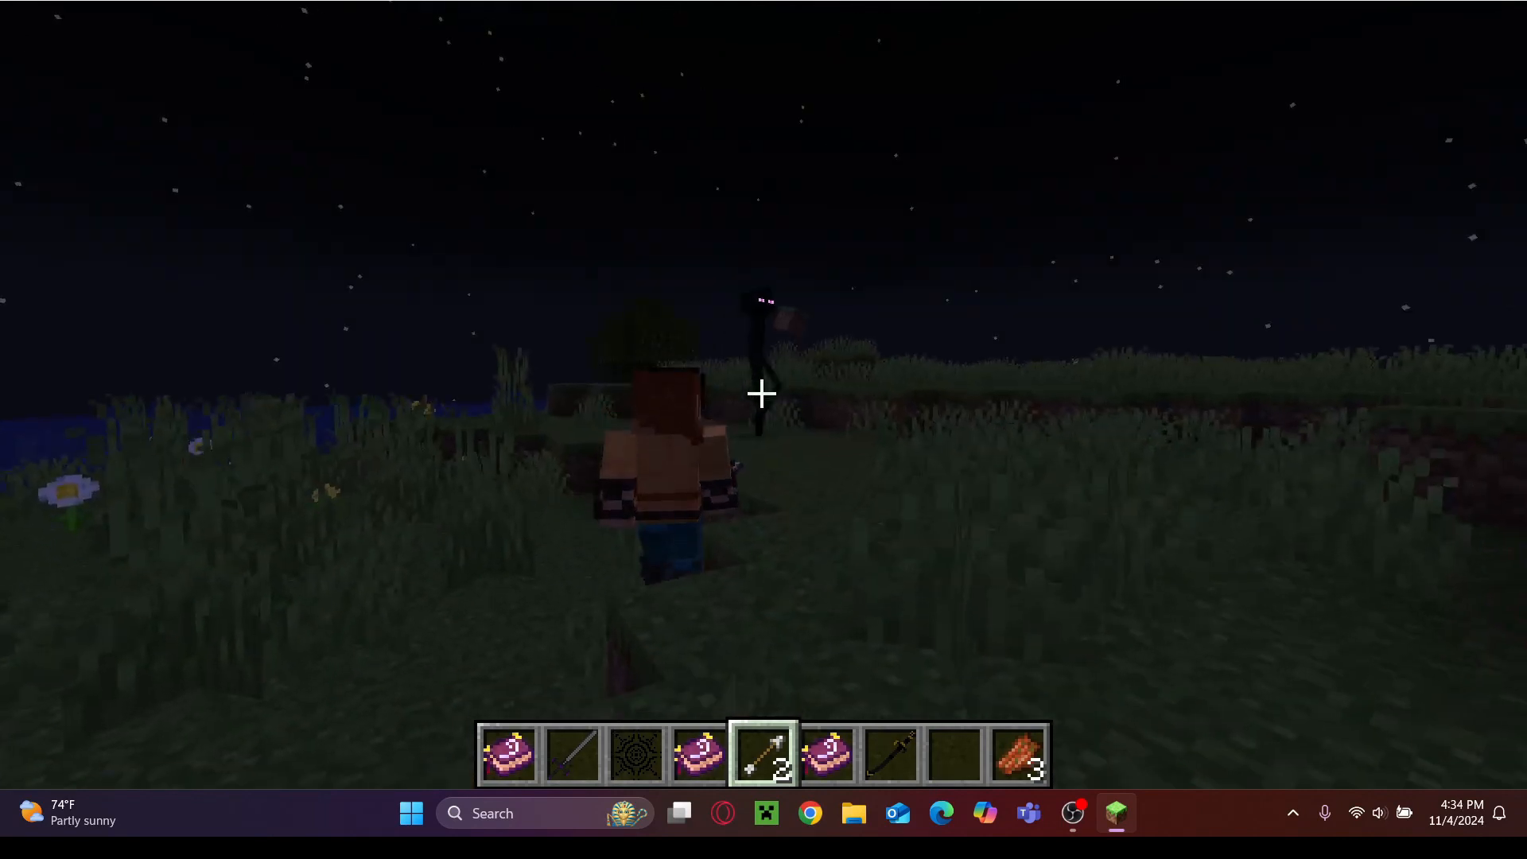
Step: Collect a grass block while roaming the moonlit flower meadow
{"action": "left_click", "coordinate": [763, 394]}
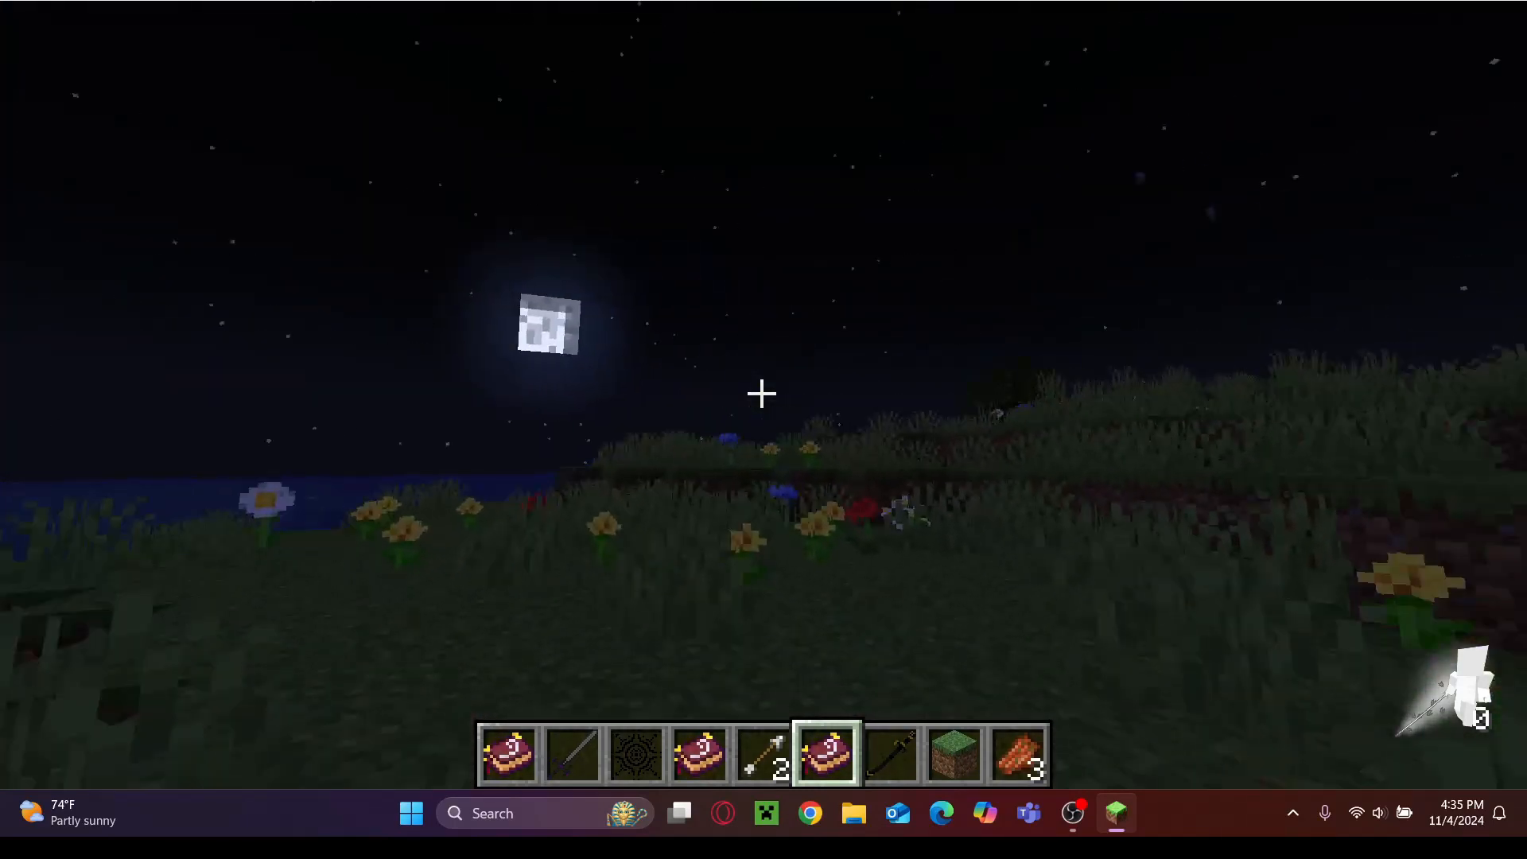
{"action": "mouse_move", "coordinate": [760, 393]}
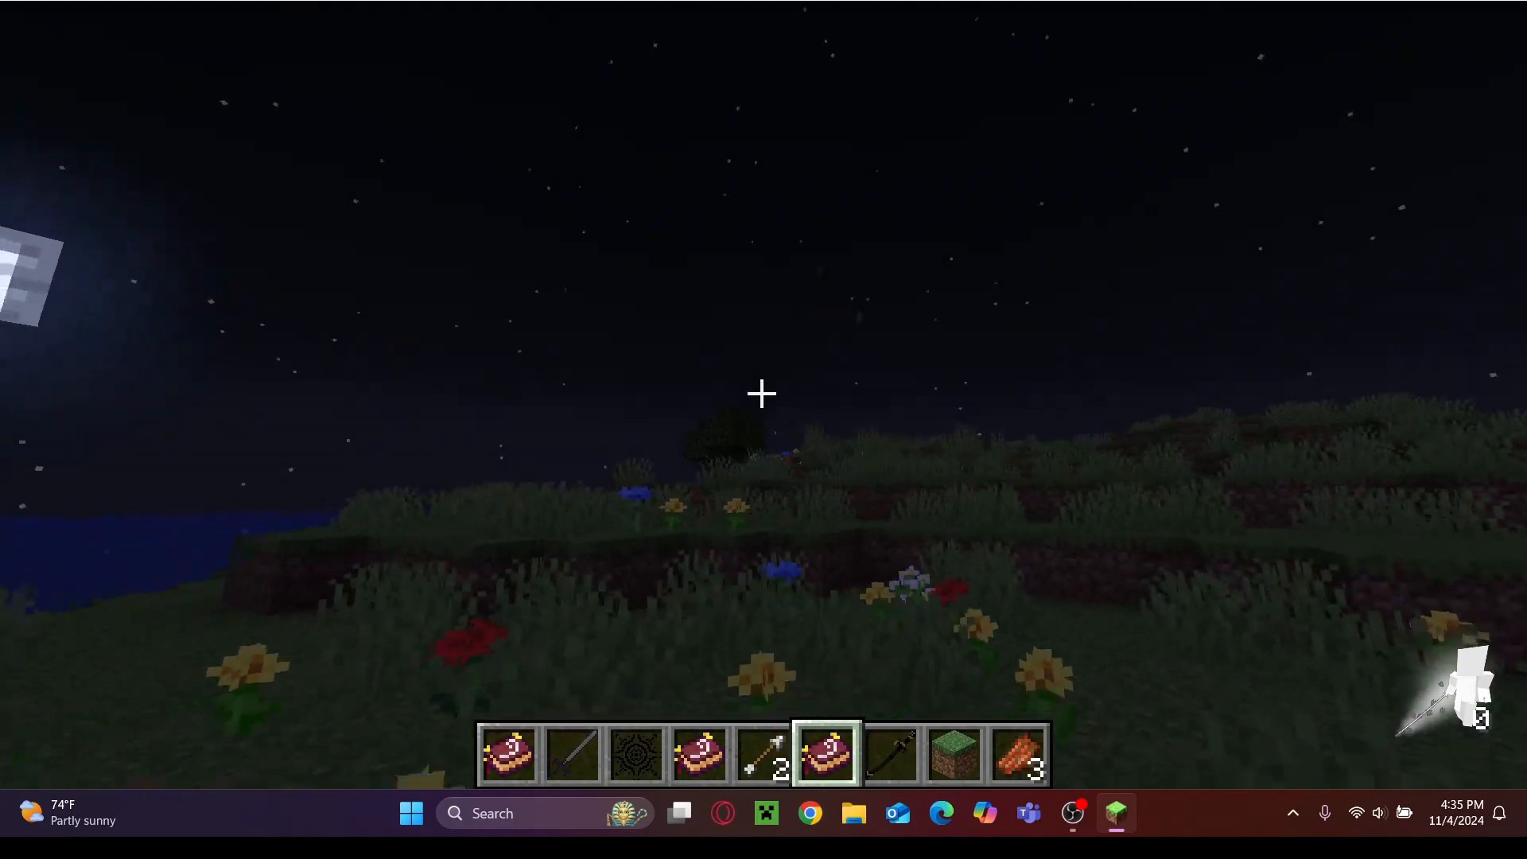
{"action": "mouse_move", "coordinate": [763, 393]}
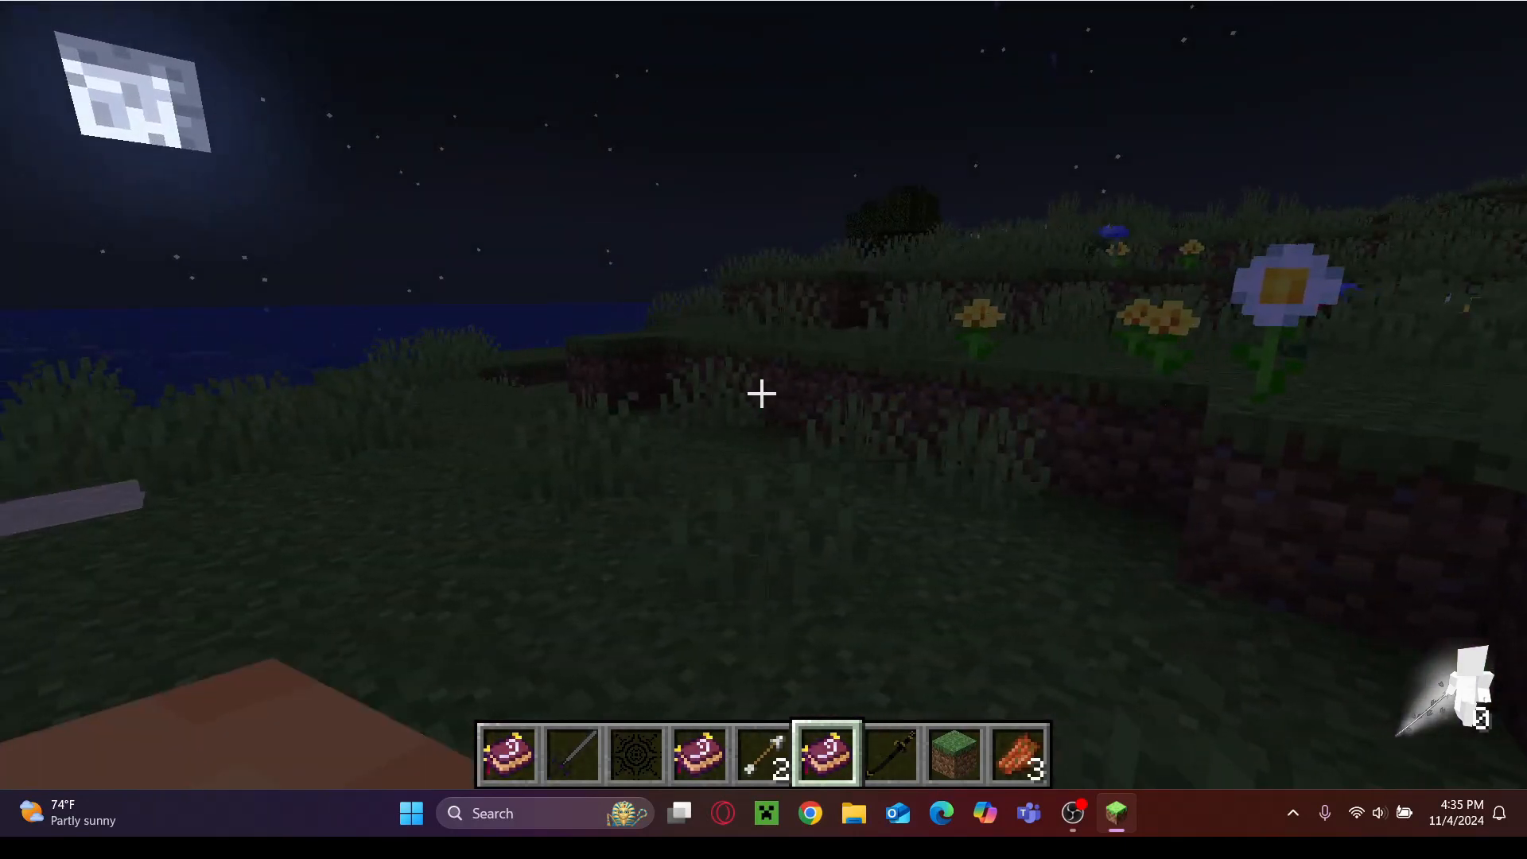